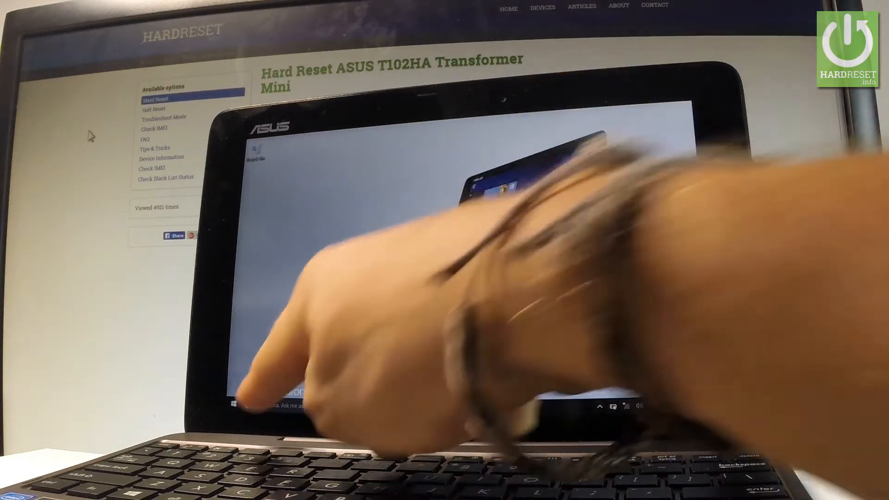
- Reach the Settings home page from the Start menu
click(235, 404)
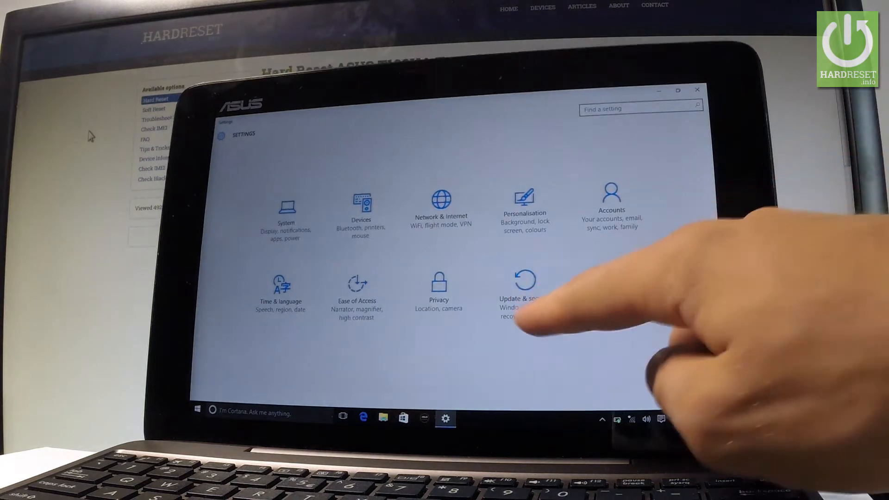
- Go to Update & security, then its Recovery page with Reset this PC
click(525, 281)
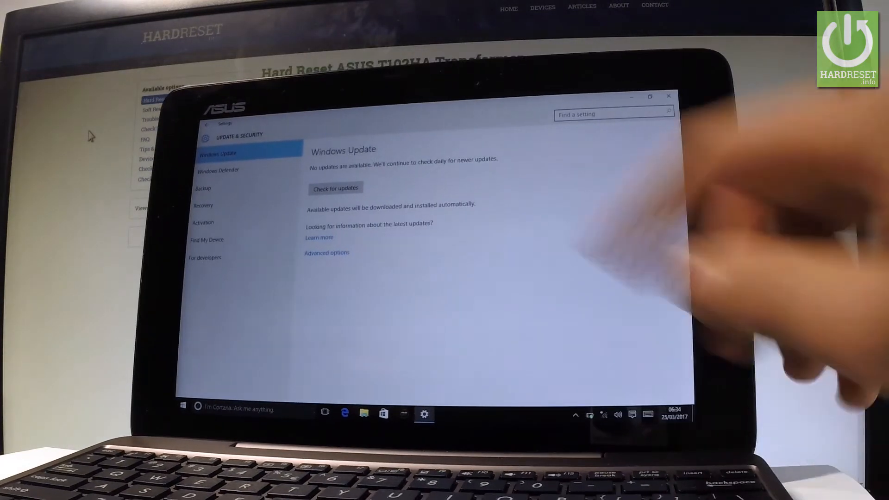
click(204, 206)
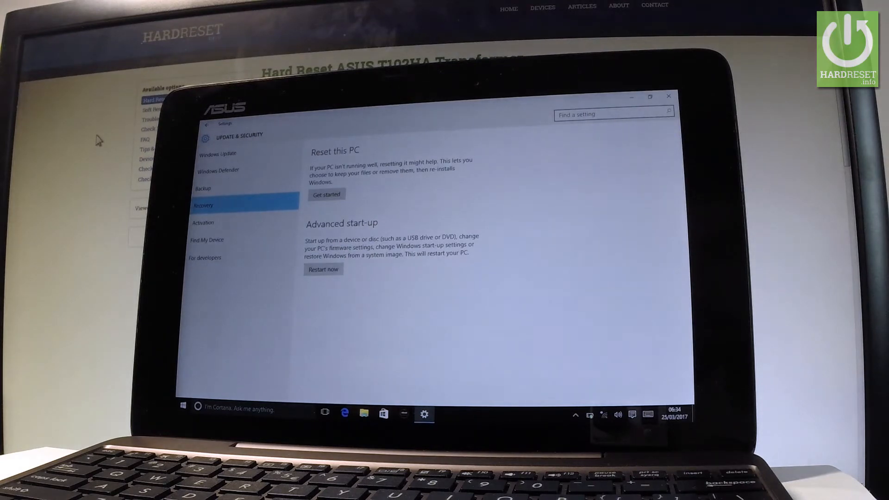
- Start Reset this PC with Remove everything, reaching the Ready to reset confirmation
click(326, 195)
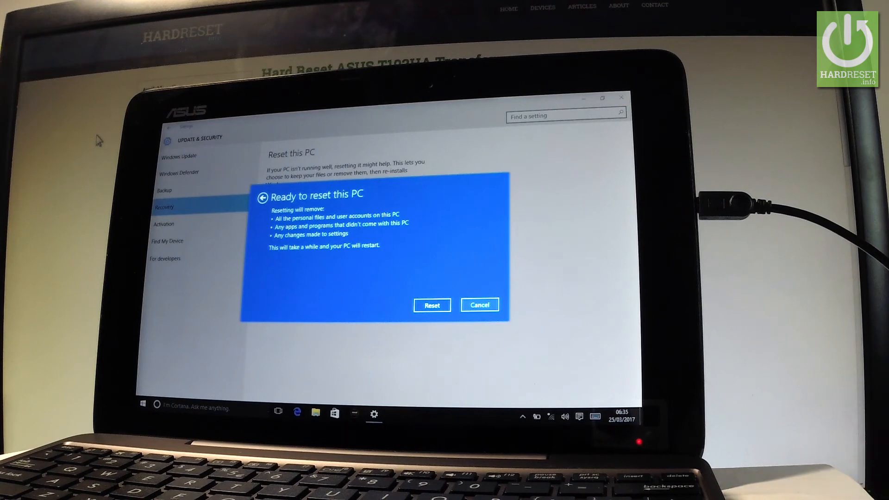
- Confirm Reset so the tablet begins restarting into the factory reset
click(431, 305)
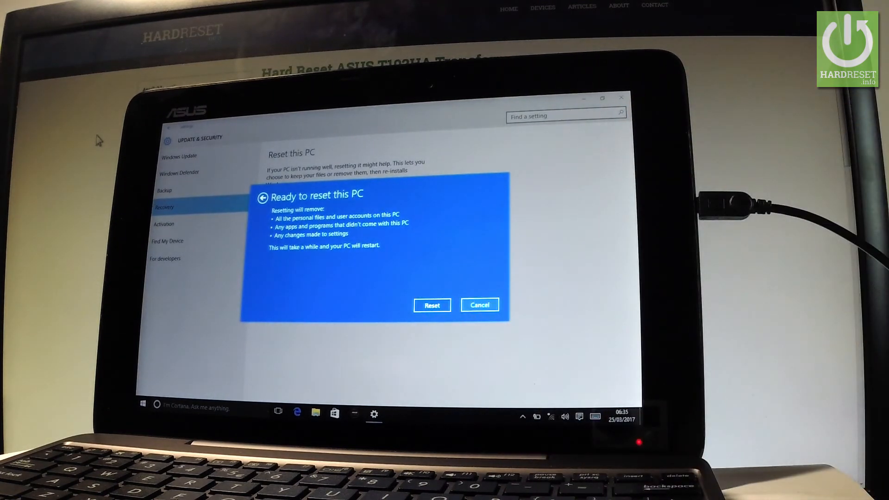
click(432, 305)
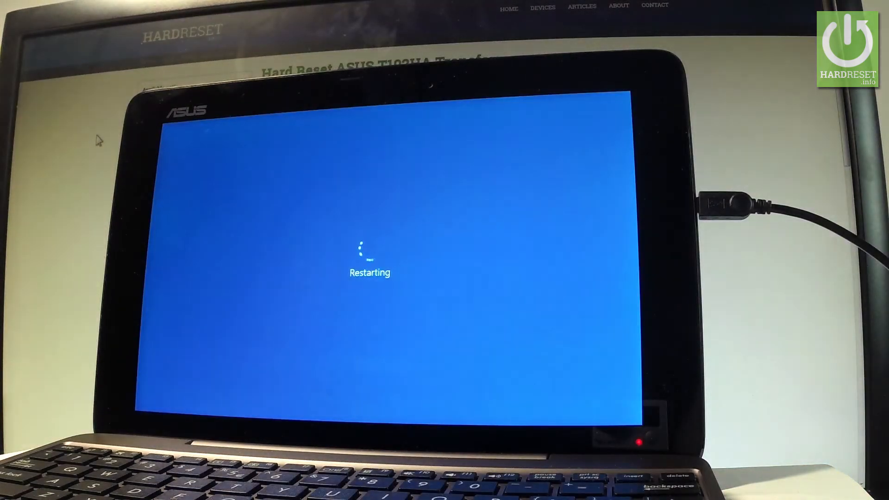